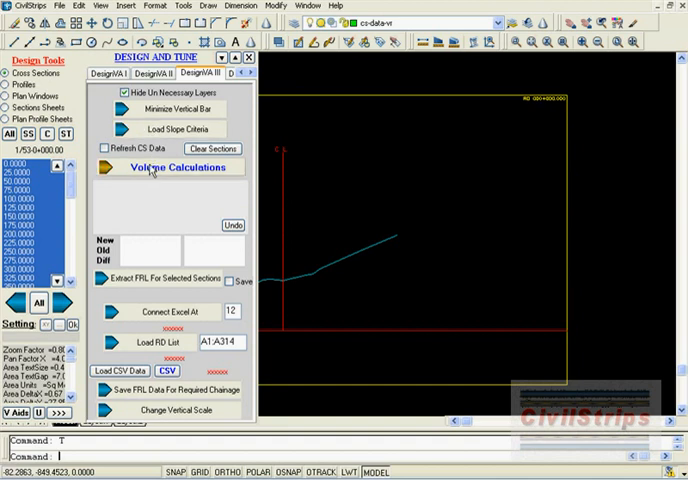
Start Volume Calculations Step 1 from the Design and Tune panel
{"action": "left_click", "coordinate": [170, 166]}
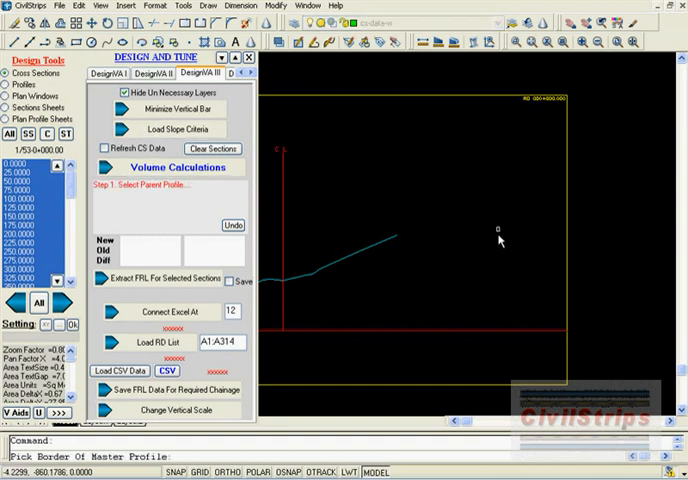
{"action": "mouse_move", "coordinate": [124, 196]}
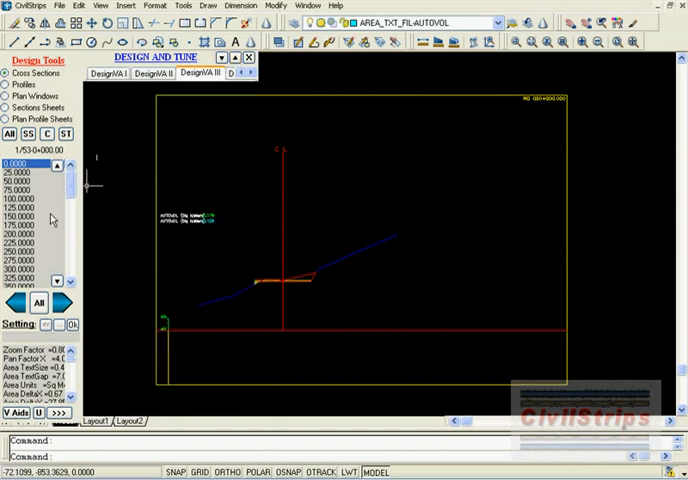
Pick the master profile and review the sections at chainages 125 and 175
{"action": "left_click", "coordinate": [64, 304]}
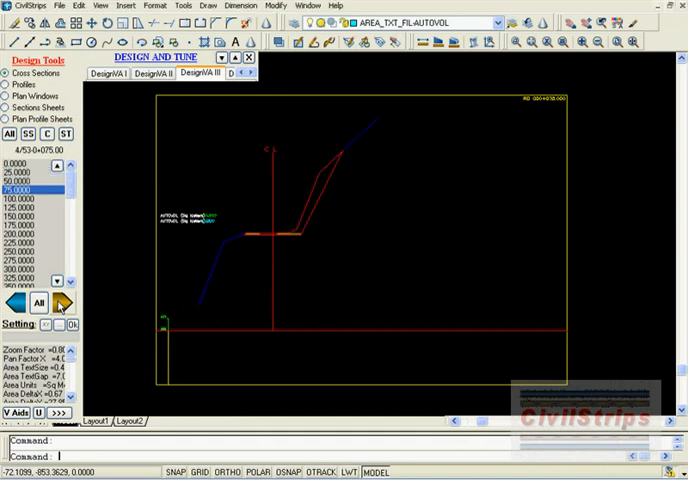
{"action": "left_click", "coordinate": [18, 194]}
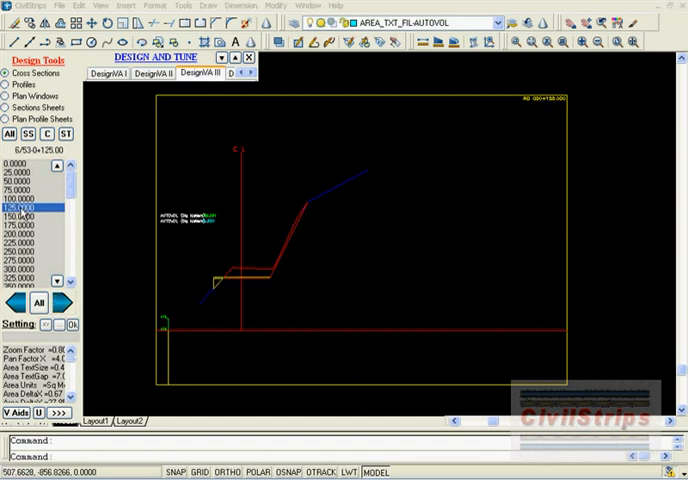
{"action": "left_click", "coordinate": [28, 216]}
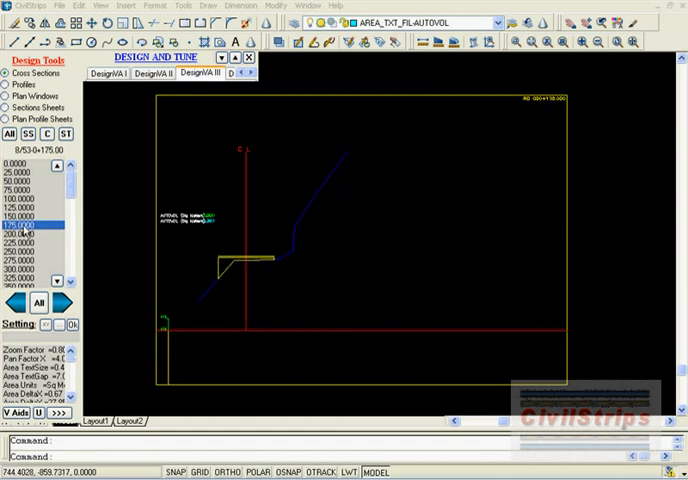
{"action": "mouse_move", "coordinate": [186, 264]}
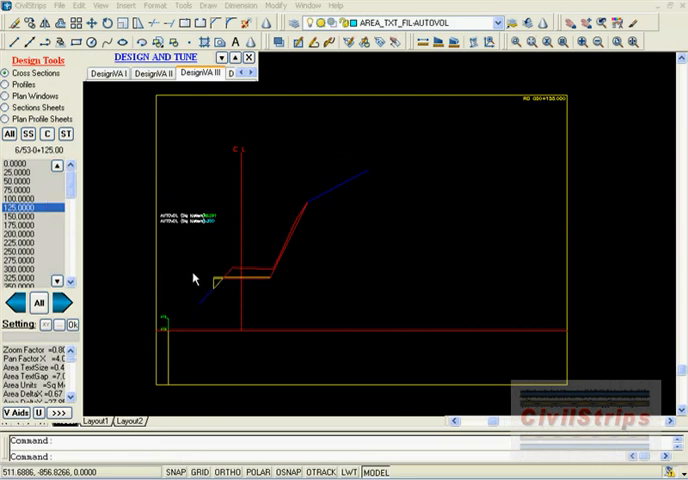
Window-select the sections in plan and run the cut and fill volume calculation
{"action": "left_click", "coordinate": [212, 284]}
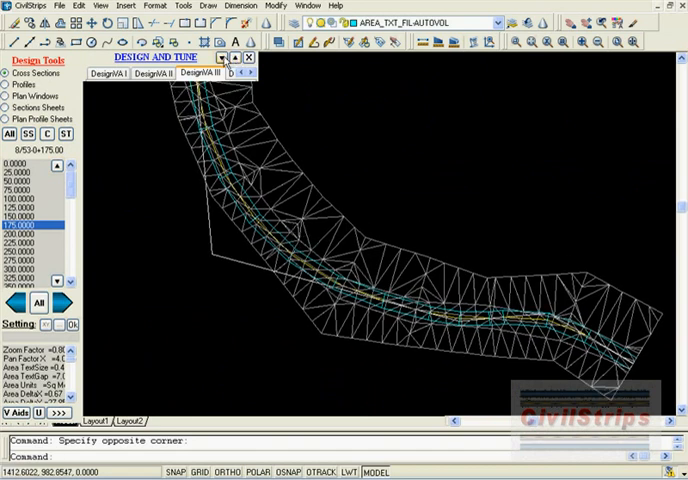
{"action": "left_click", "coordinate": [228, 72]}
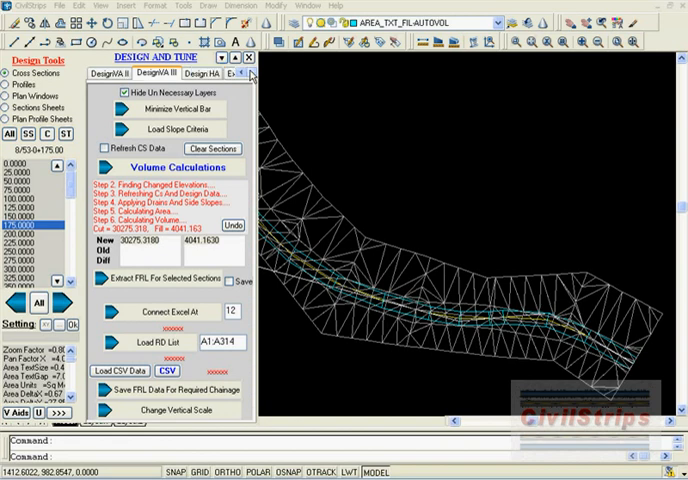
{"action": "left_click", "coordinate": [210, 72]}
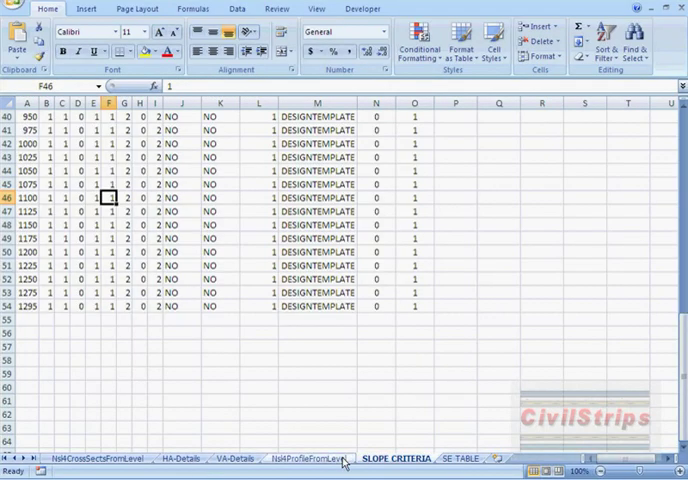
Select a row in the chainage design table on the Excel design sheet
{"action": "left_click", "coordinate": [460, 460]}
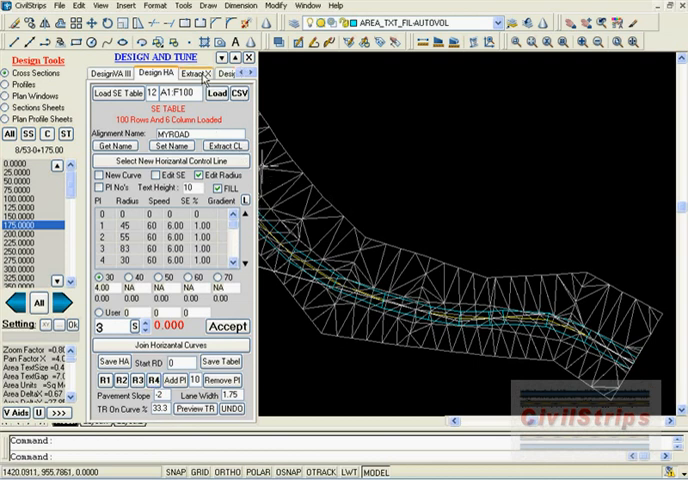
Open the Design HA tab with the alignment and its SE table loaded
{"action": "left_click", "coordinate": [216, 76]}
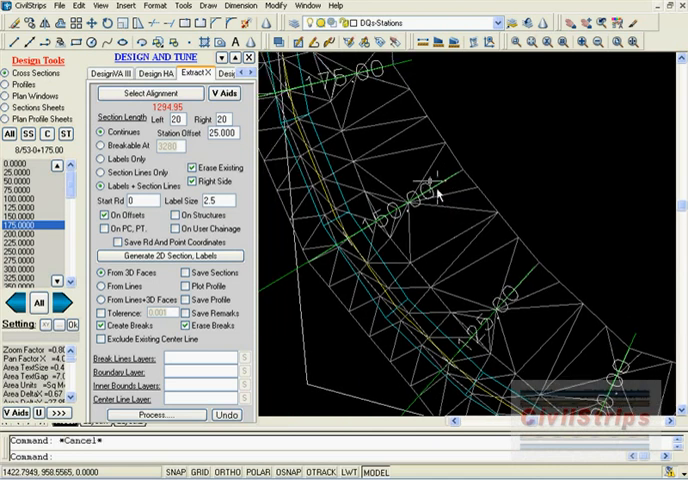
{"action": "mouse_move", "coordinate": [432, 196]}
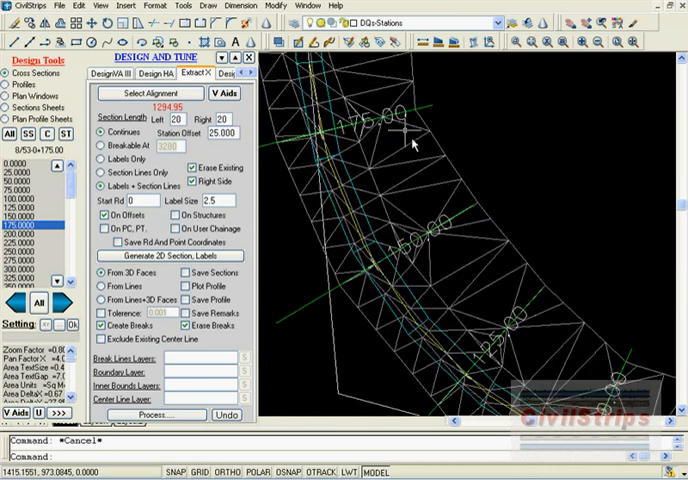
{"action": "mouse_move", "coordinate": [414, 132]}
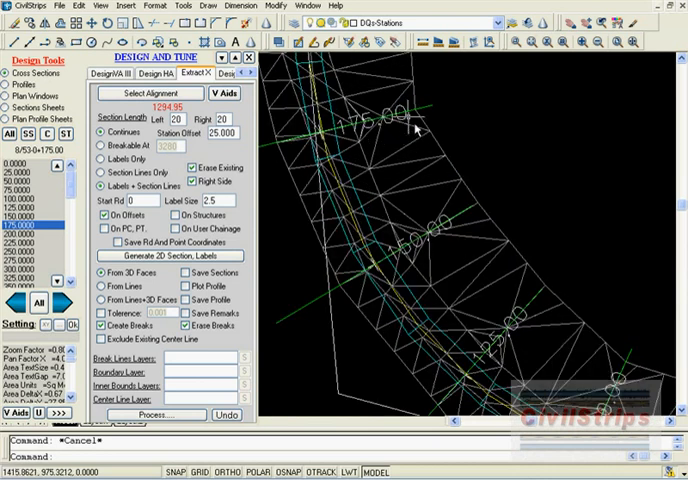
{"action": "mouse_move", "coordinate": [408, 314]}
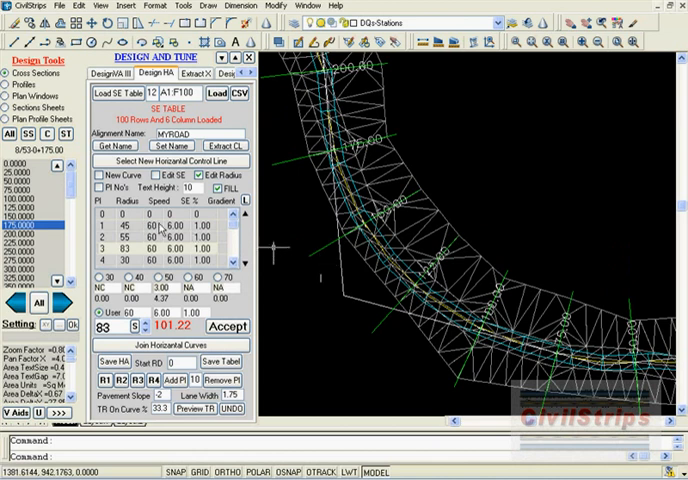
Start moving a selected PI to a new position offset to the right in plan
{"action": "left_click", "coordinate": [144, 380]}
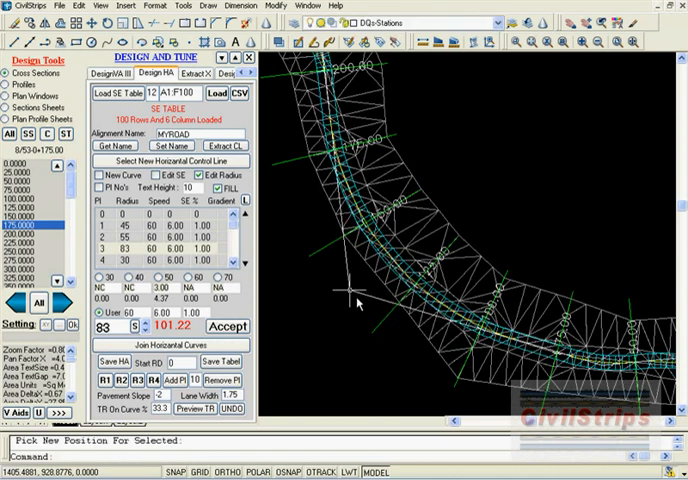
{"action": "mouse_move", "coordinate": [366, 336]}
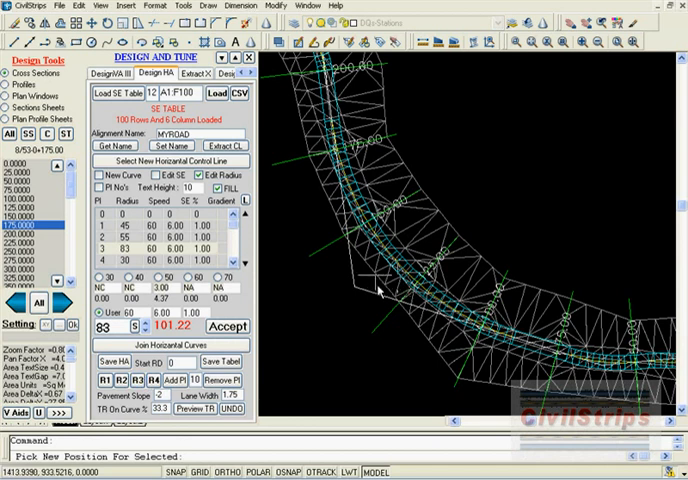
{"action": "mouse_move", "coordinate": [364, 292]}
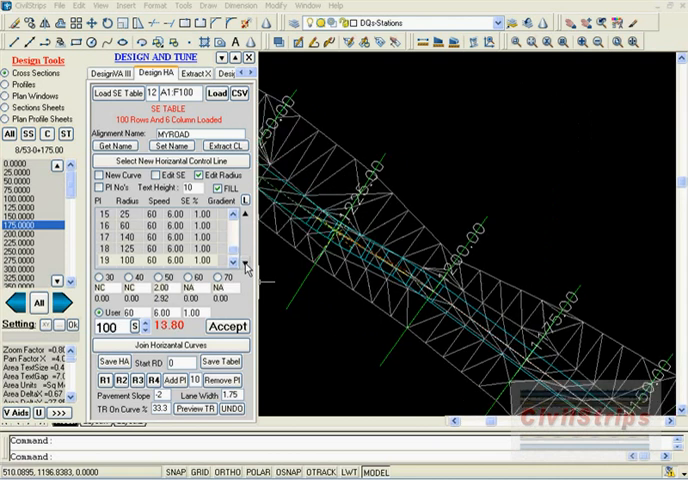
{"action": "mouse_move", "coordinate": [380, 252]}
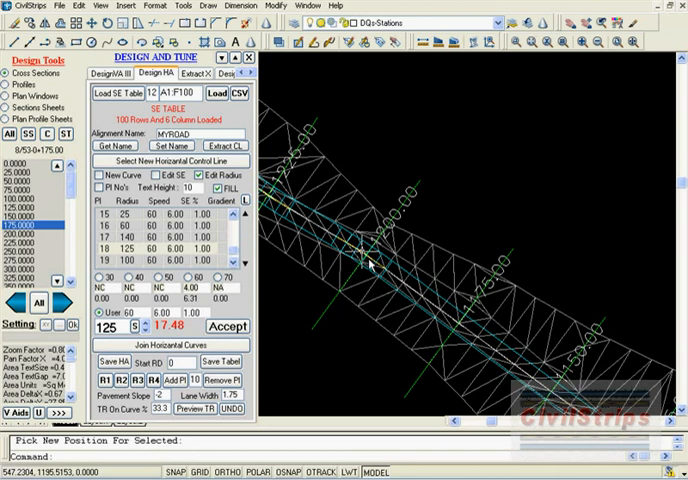
{"action": "mouse_move", "coordinate": [270, 268]}
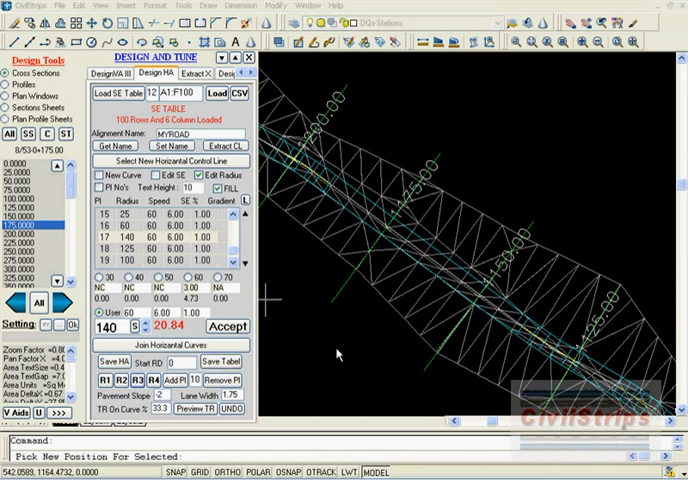
{"action": "mouse_move", "coordinate": [548, 344]}
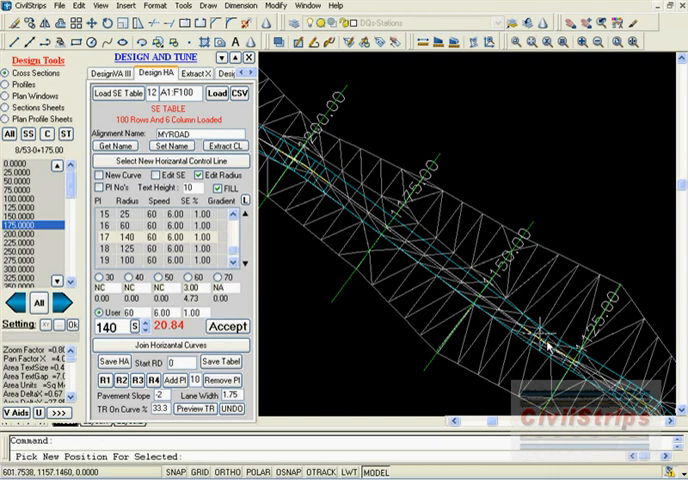
{"action": "mouse_move", "coordinate": [536, 332]}
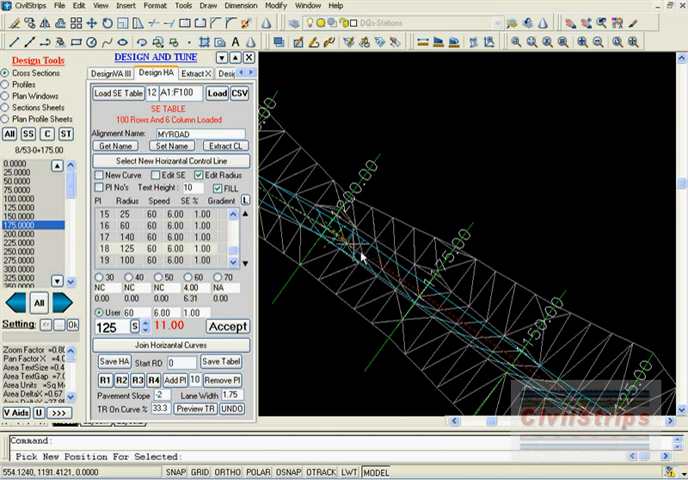
{"action": "mouse_move", "coordinate": [356, 256]}
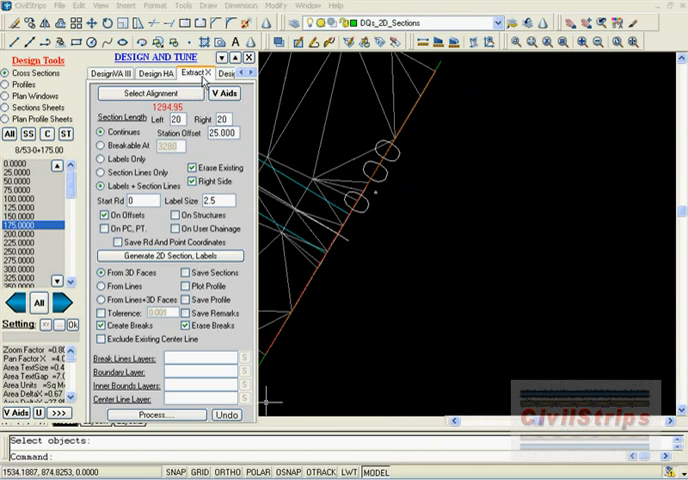
Show the User Surface Layer plotting options on the Design Tune tab
{"action": "left_click", "coordinate": [208, 72]}
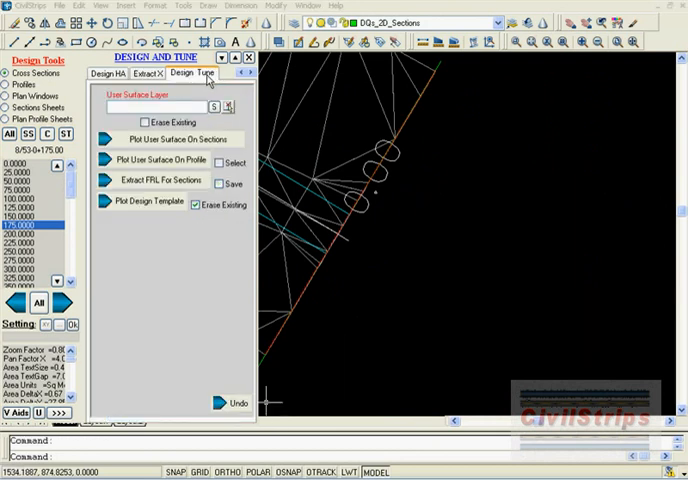
{"action": "left_click", "coordinate": [202, 72]}
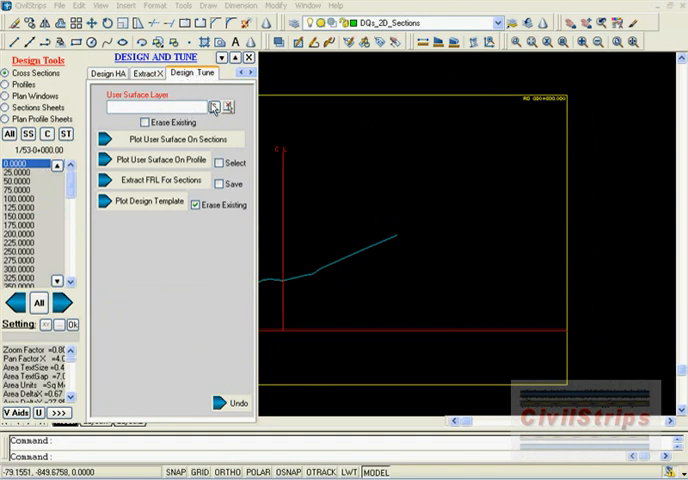
Plot the surface from the CS layer onto the sections with Erase Existing ticked
{"action": "left_click", "coordinate": [212, 108]}
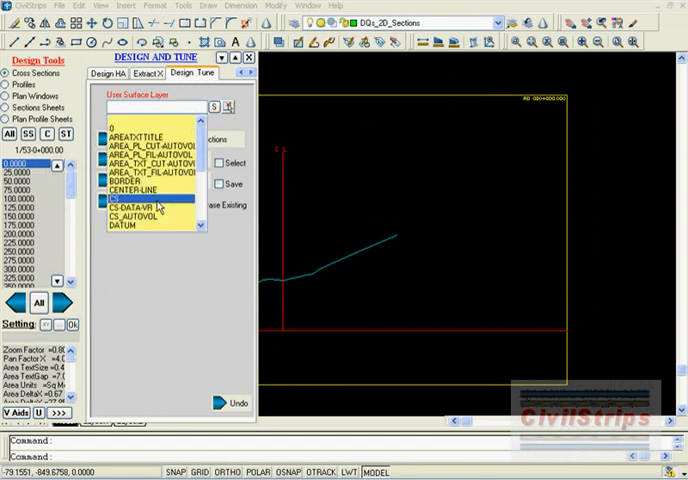
{"action": "left_click", "coordinate": [140, 196]}
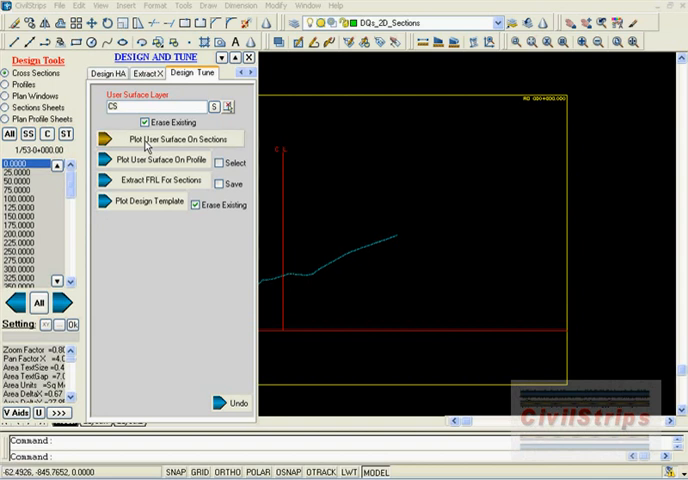
{"action": "type", "text": "T"}
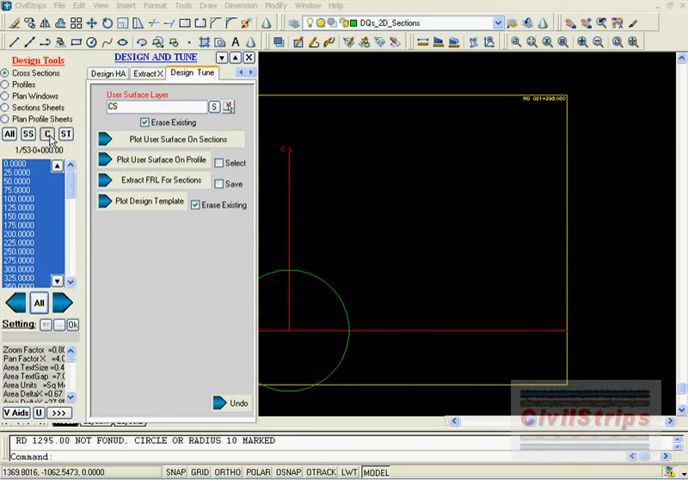
{"action": "left_click", "coordinate": [172, 138]}
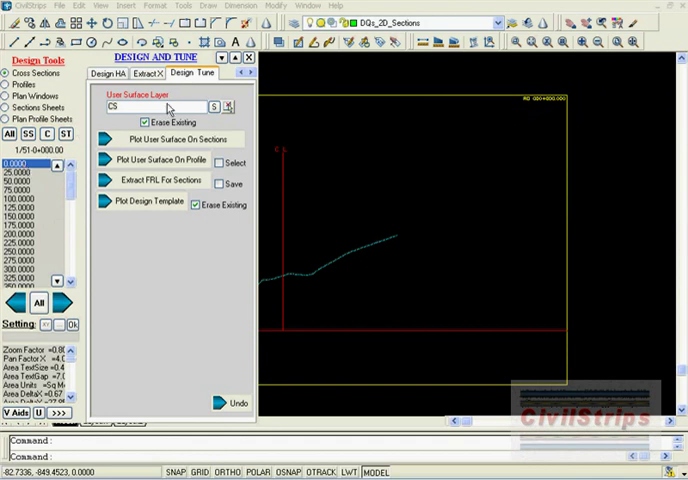
{"action": "left_click", "coordinate": [252, 72]}
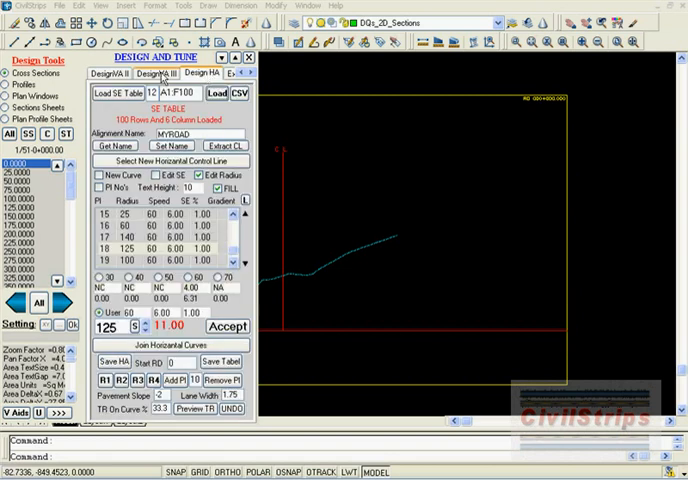
Run Volume Calculations from the Design VA tab for updated cut, fill and difference totals
{"action": "left_click", "coordinate": [160, 72]}
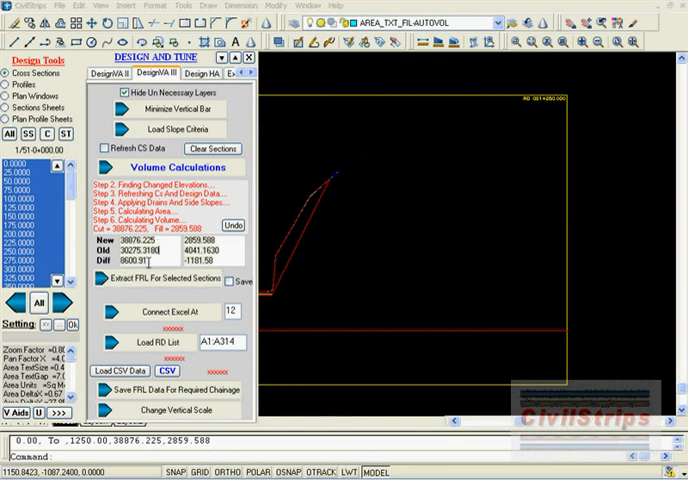
{"action": "triple_click", "coordinate": [128, 260]}
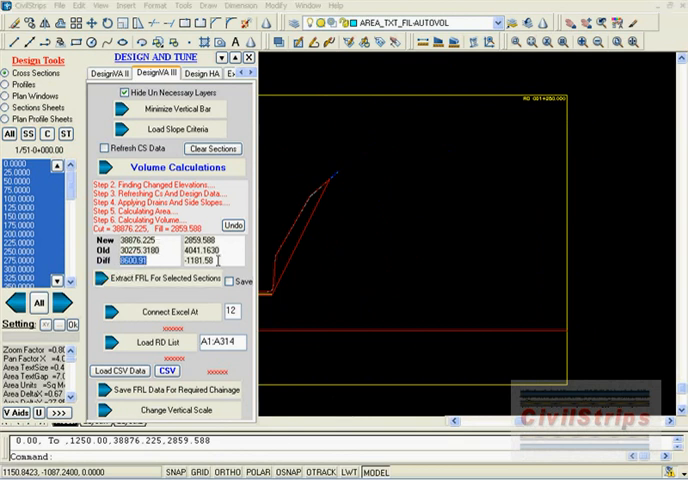
{"action": "left_click", "coordinate": [198, 266]}
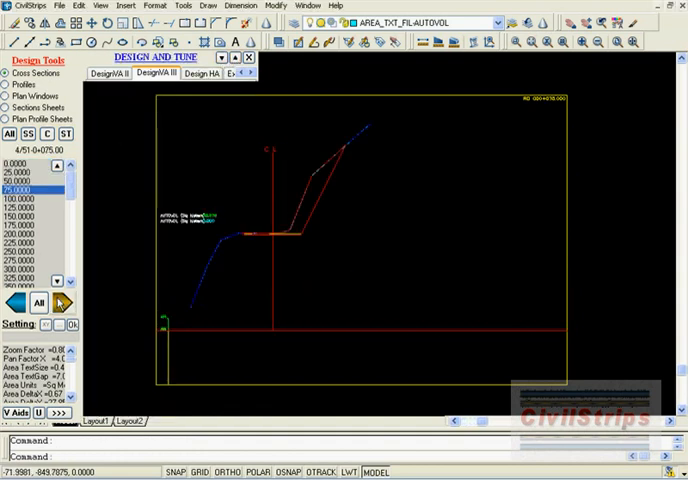
Step to the next cross section in the section list to show its cut and fill labels
{"action": "left_click", "coordinate": [24, 202]}
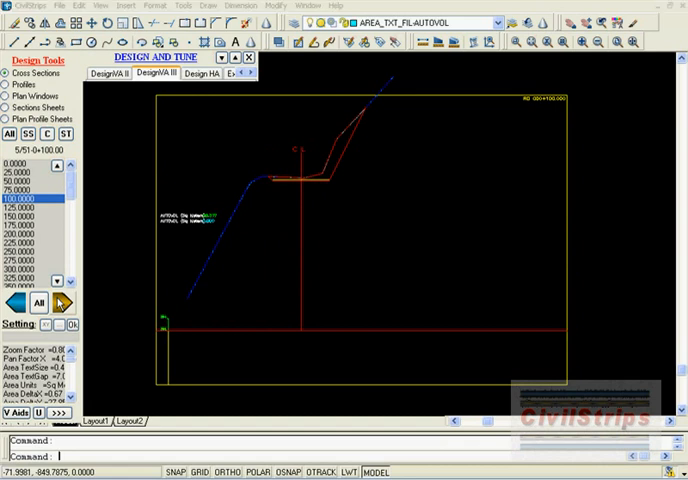